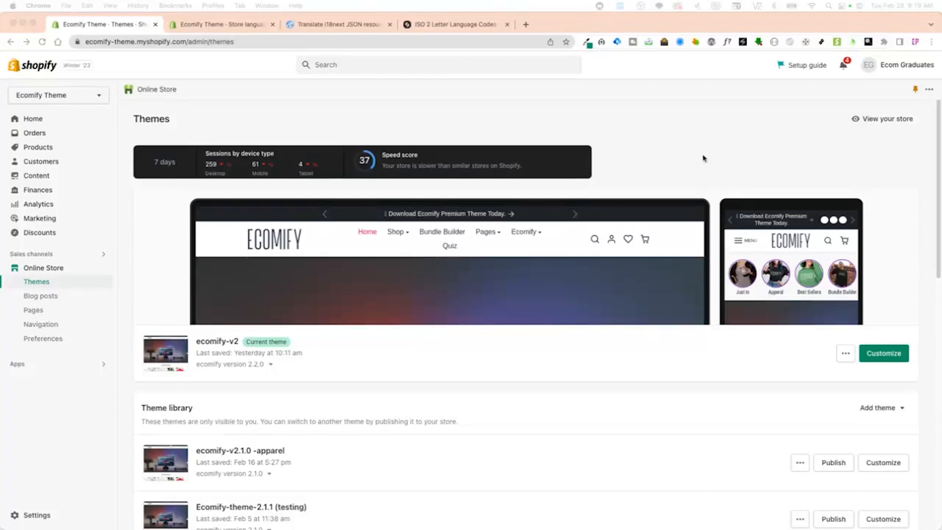
mouse_move(138, 227)
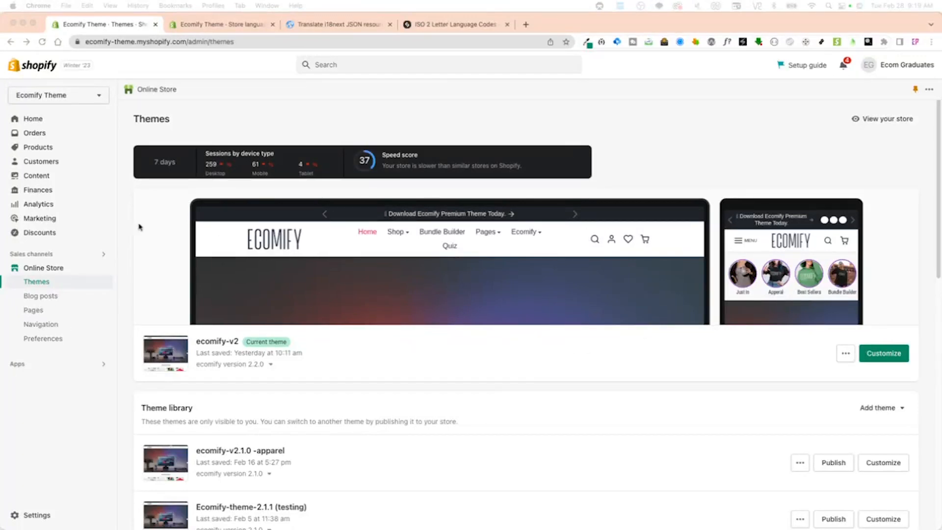
mouse_move(753, 384)
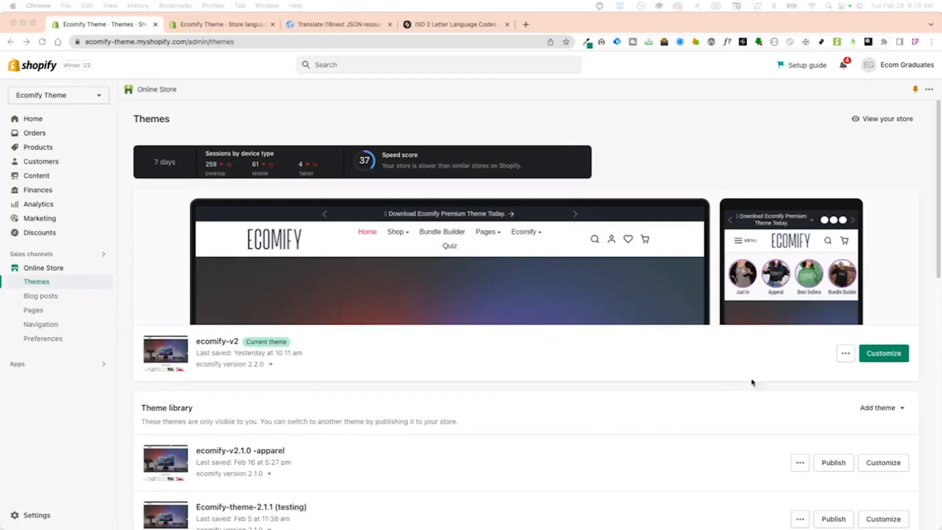
- Preview the live storefront of the Ecomify theme
click(886, 119)
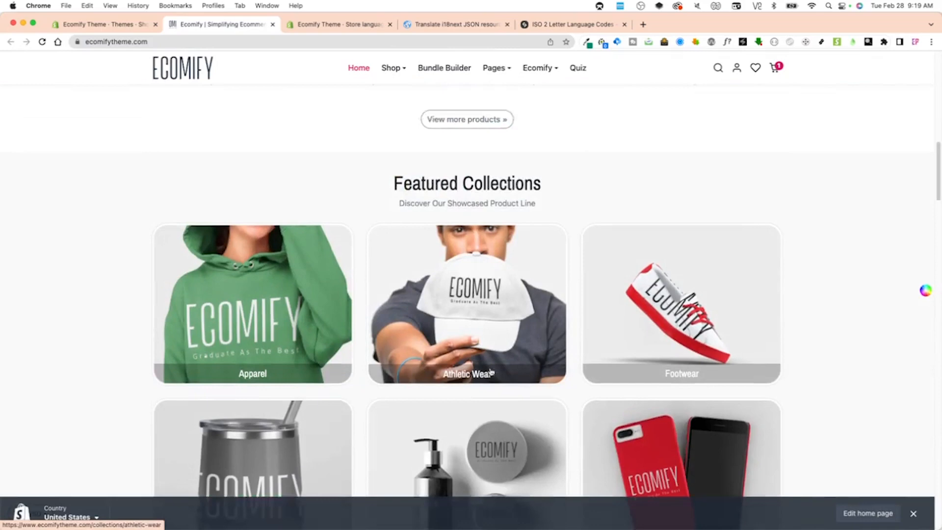
scroll(up, 3)
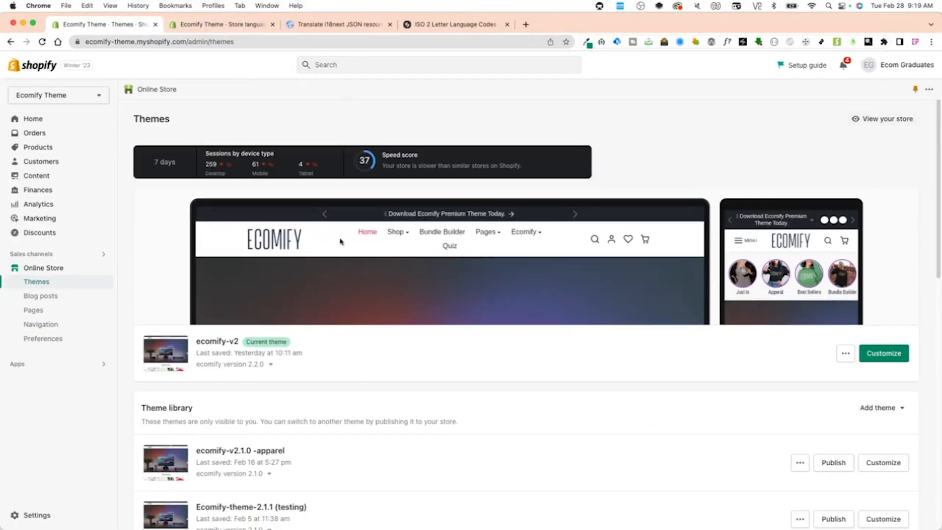
- Edit the ecomify-v2 theme code and show Locales > en.default.json
click(845, 352)
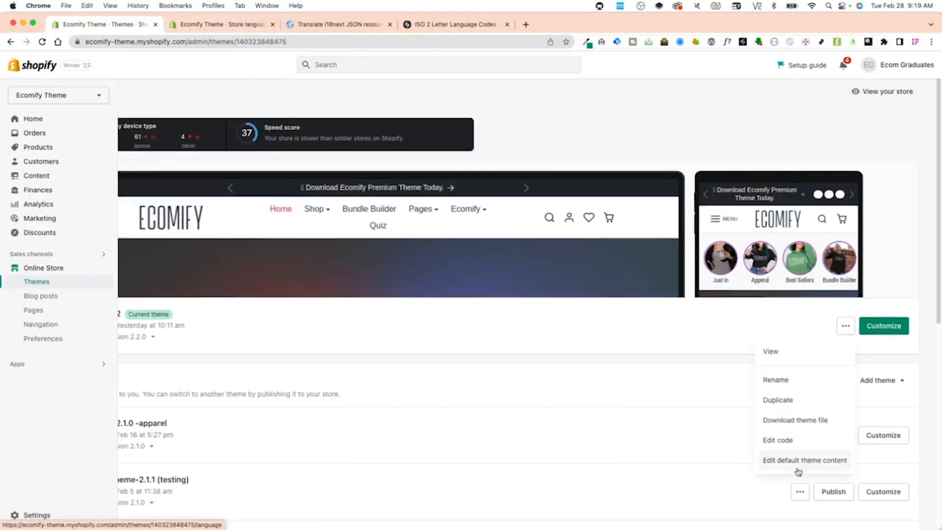
click(778, 440)
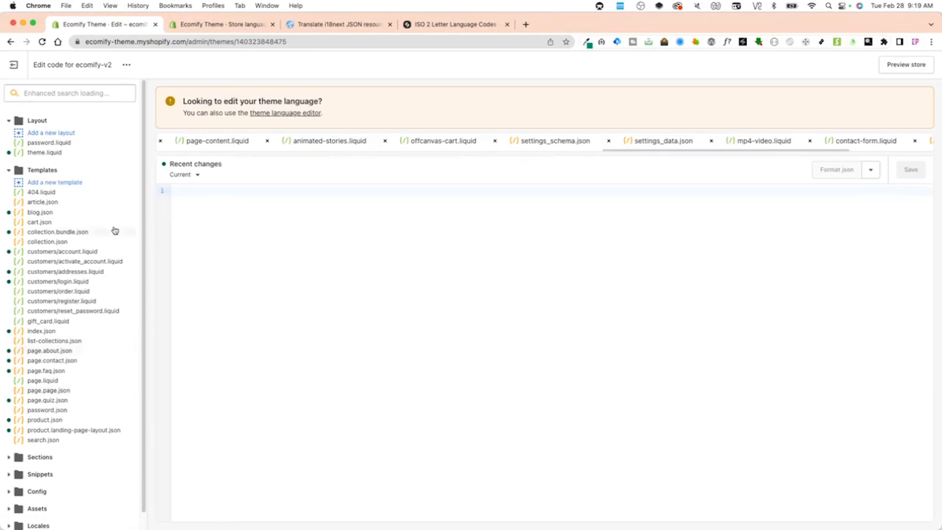
click(38, 510)
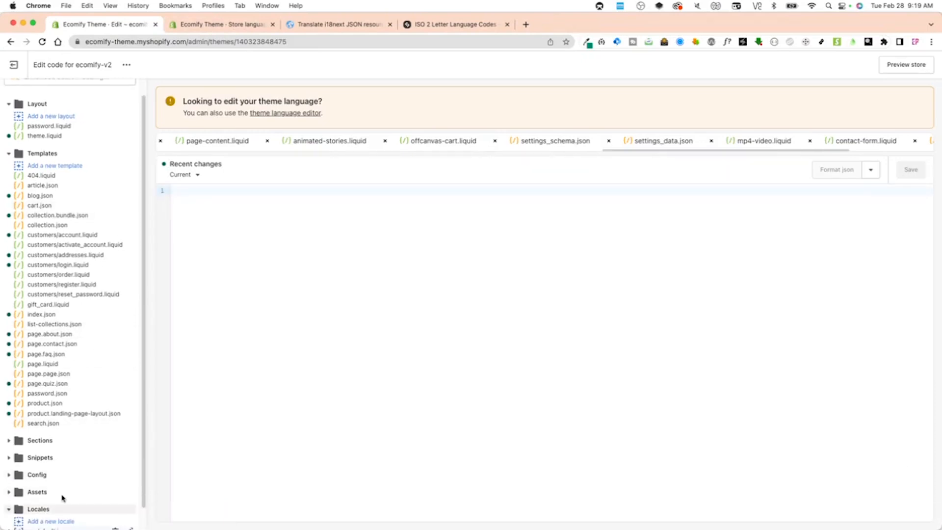
click(46, 510)
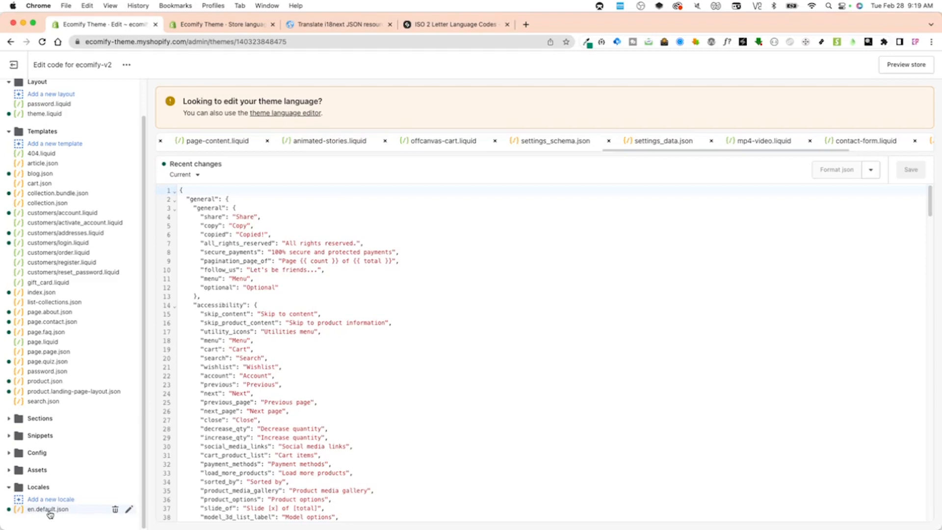
mouse_move(277, 405)
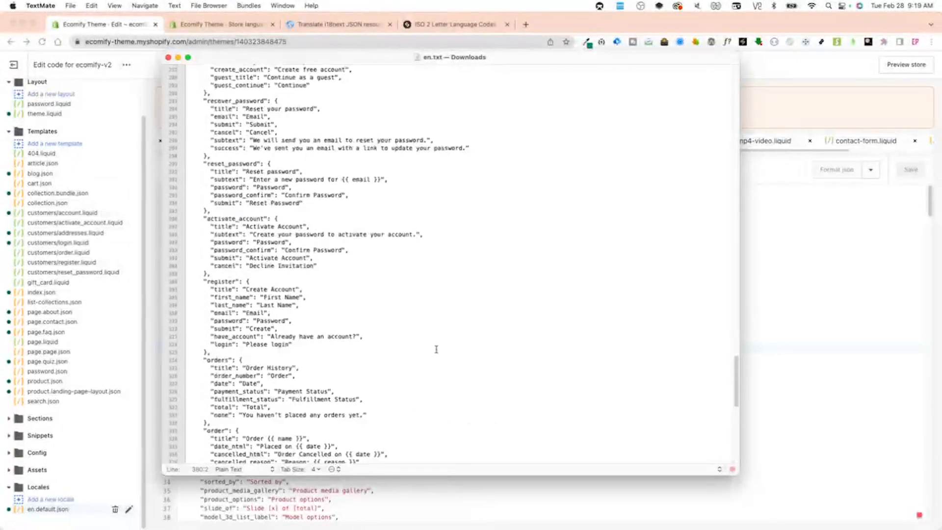
- Review the English locale strings saved as en.txt in TextMate
scroll(up, 3)
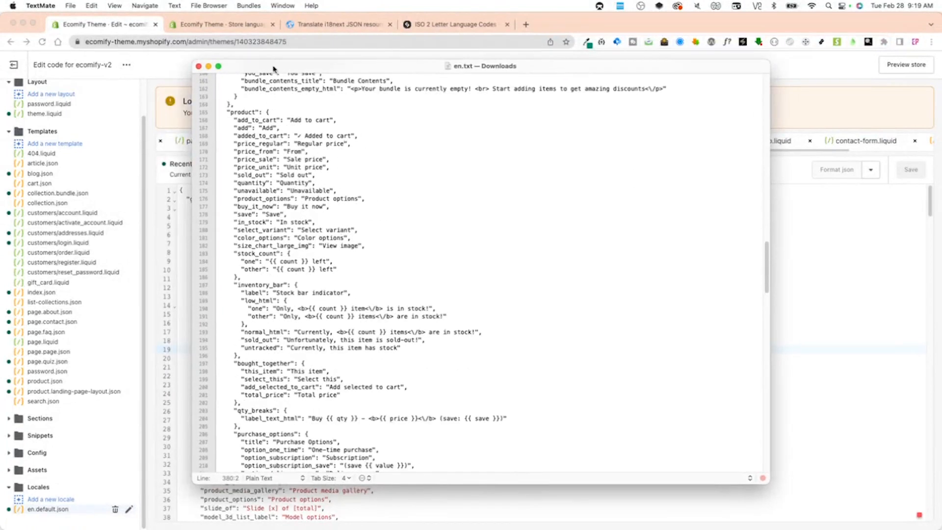
click(337, 24)
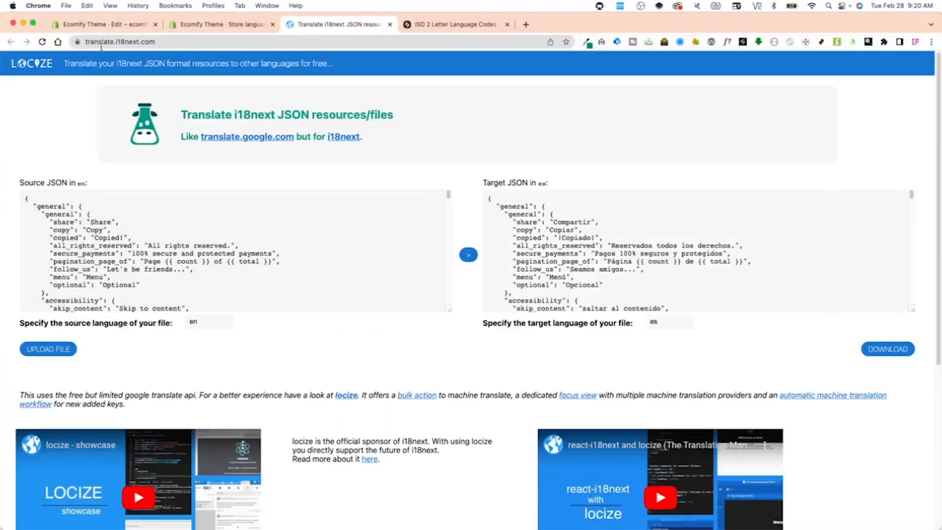
mouse_move(234, 173)
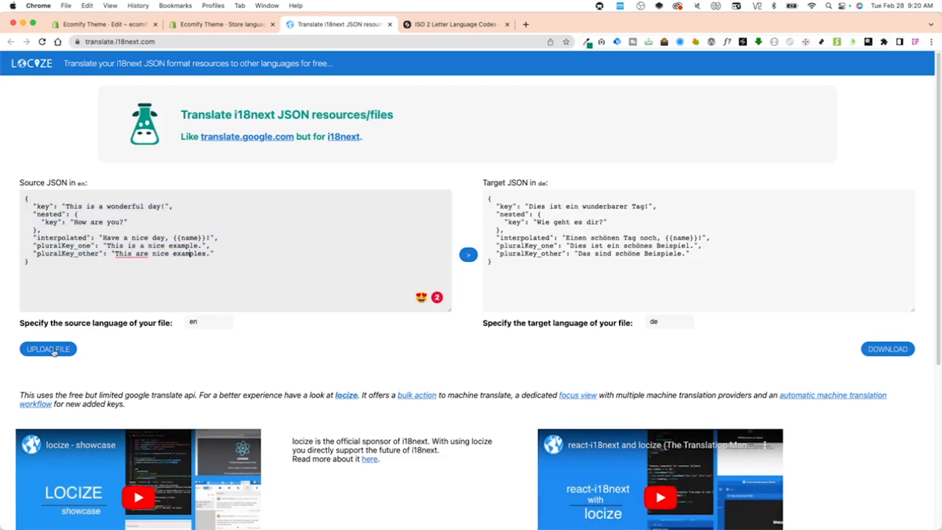
- Upload the English locale file as the Source JSON in i18next Translate
click(47, 349)
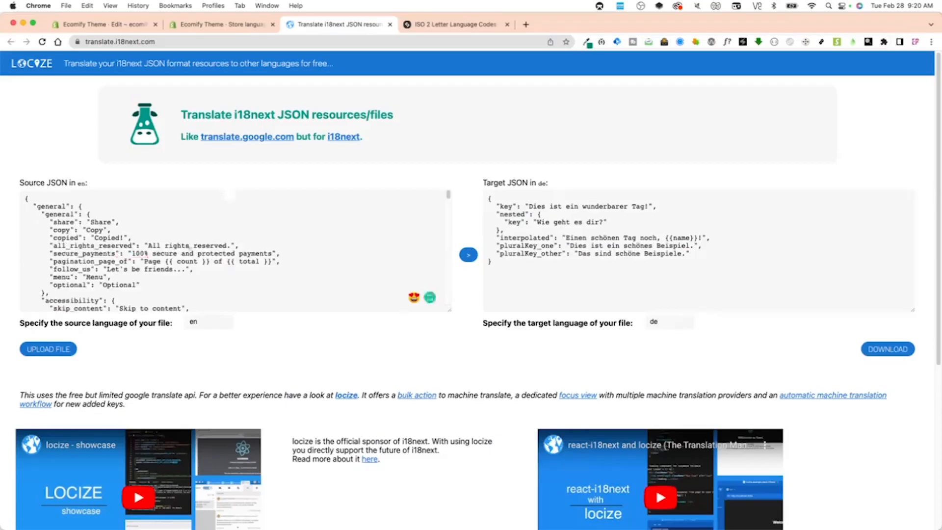
click(666, 322)
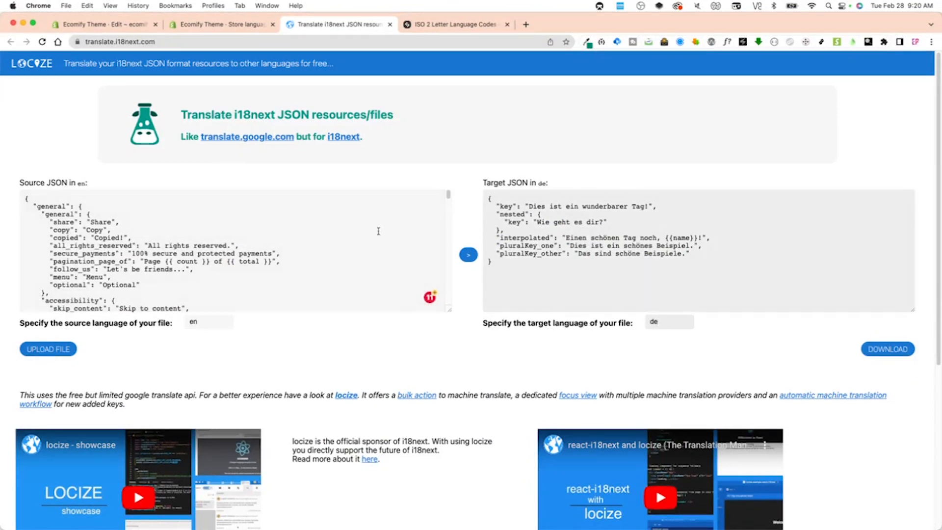
mouse_move(370, 245)
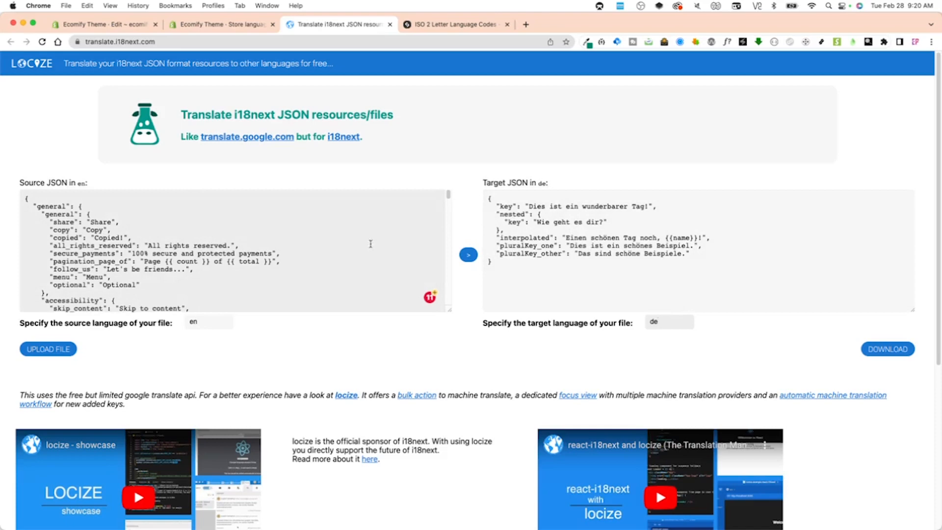
scroll(down, 3)
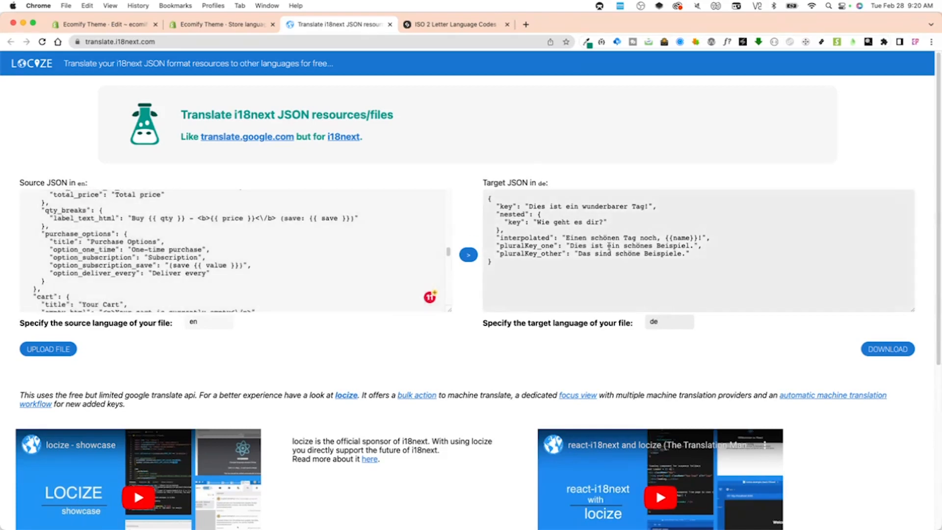
mouse_move(586, 271)
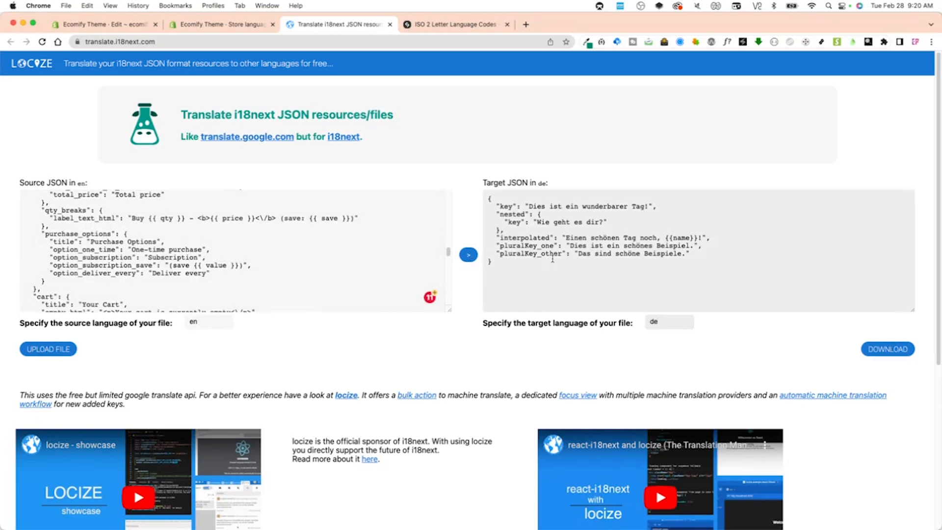
mouse_move(596, 270)
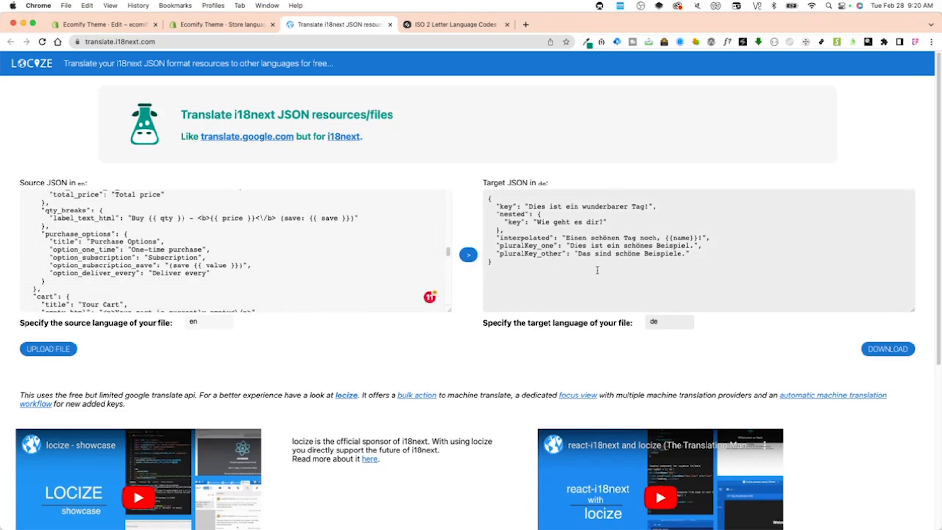
mouse_move(477, 98)
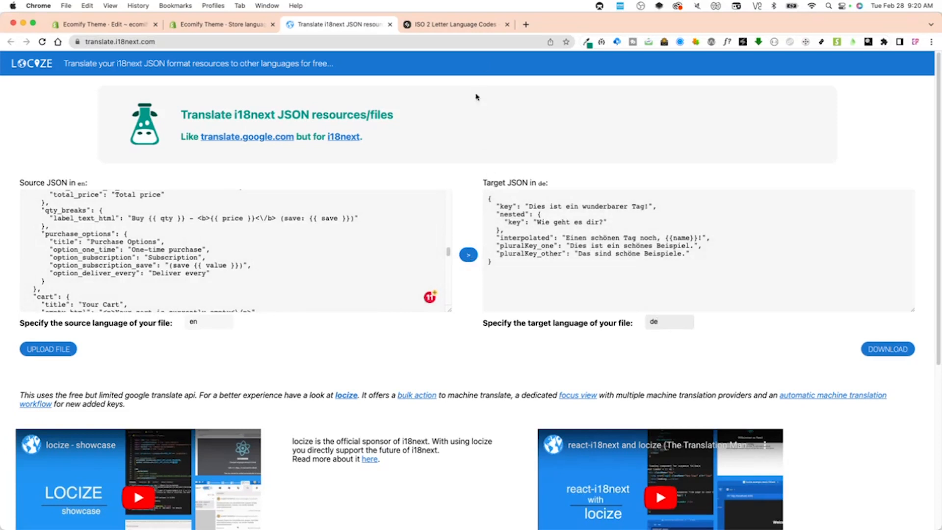
- Look up ES as the Spanish code in SitePoint's ISO list, then return to the translator
click(453, 23)
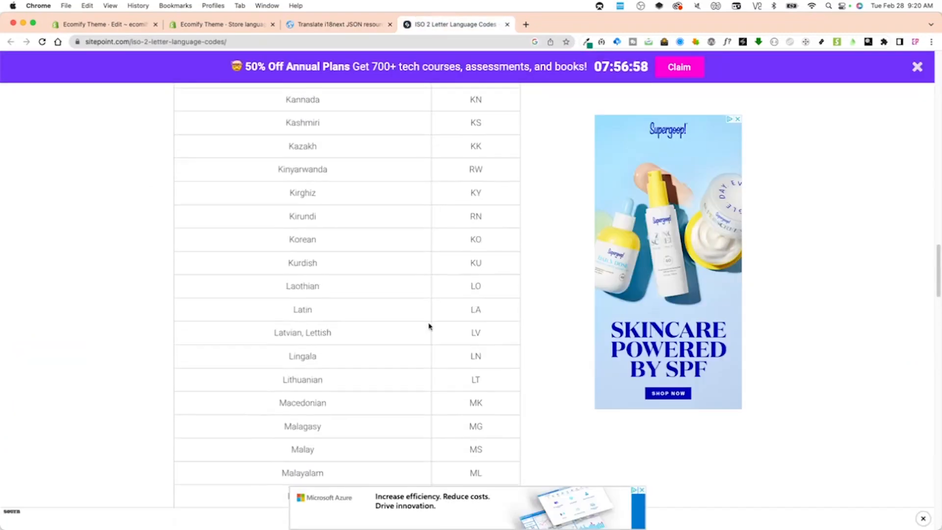
scroll(up, 3)
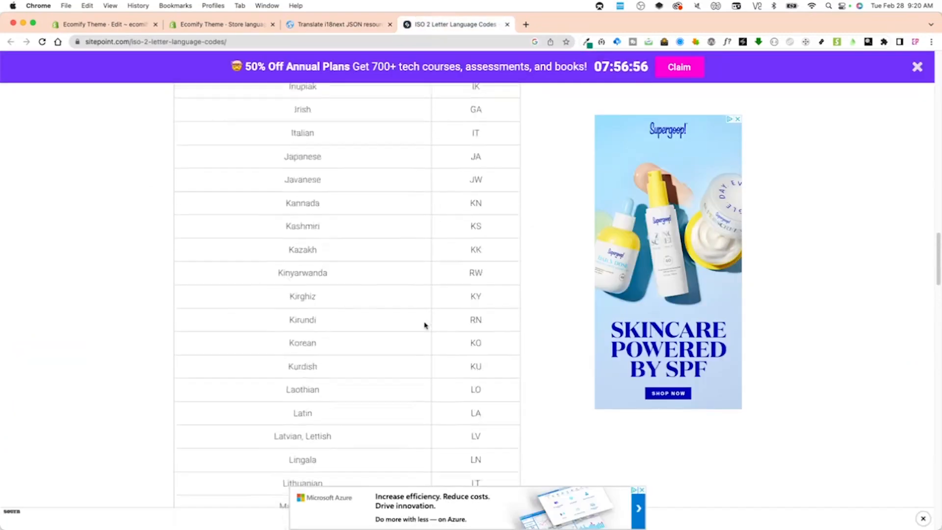
scroll(down, 3)
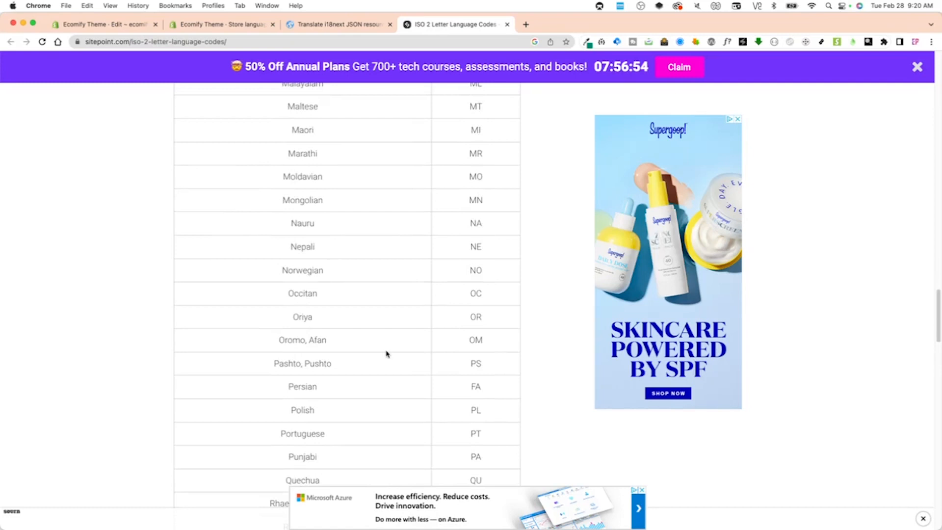
scroll(down, 3)
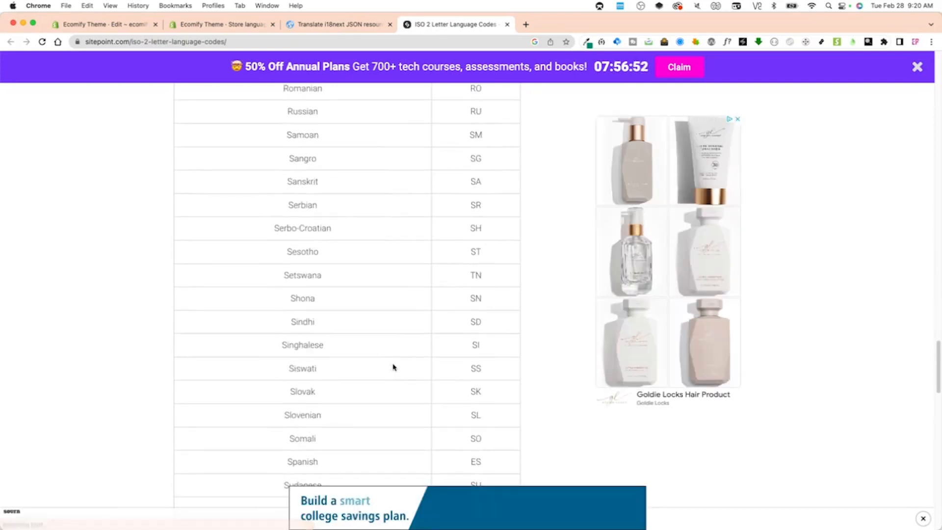
scroll(down, 3)
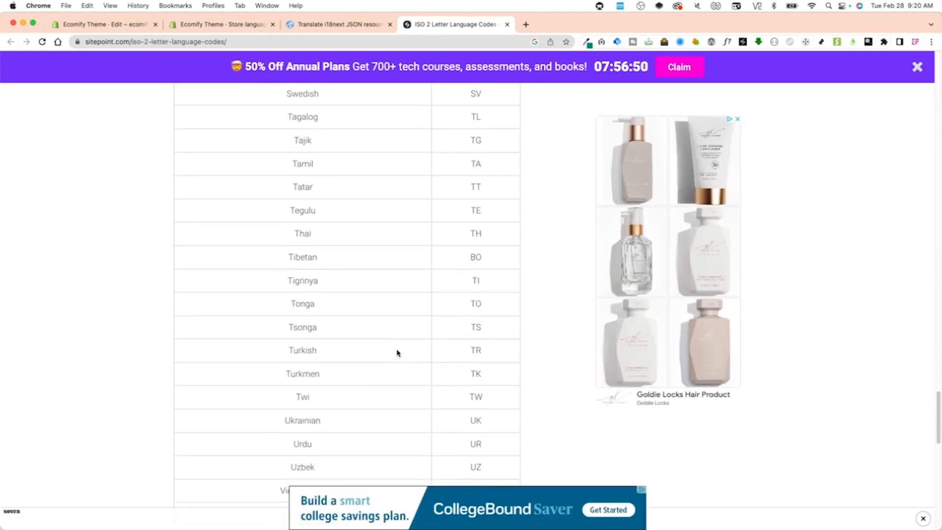
scroll(down, 3)
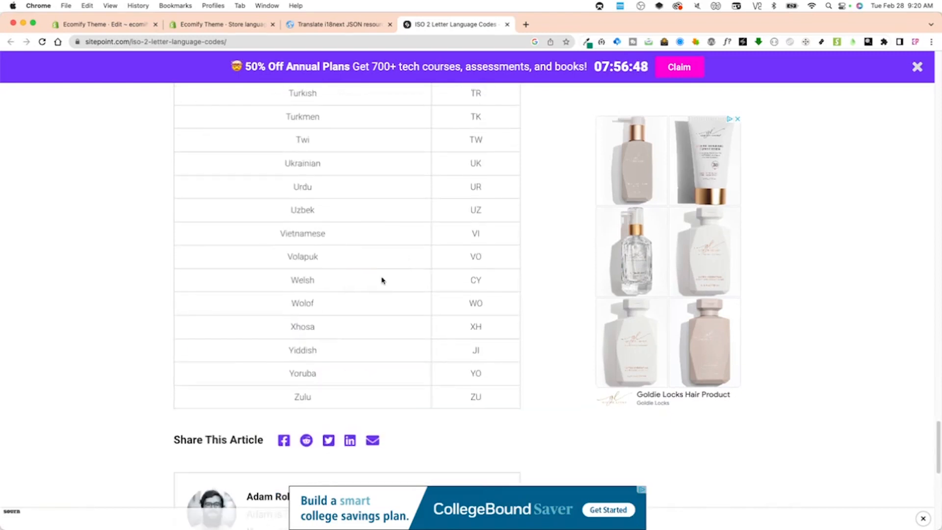
scroll(up, 3)
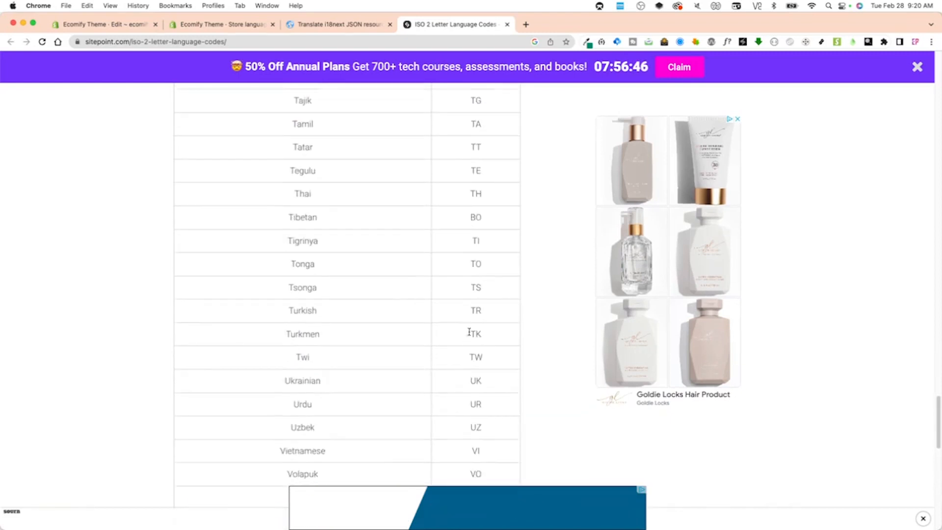
scroll(up, 3)
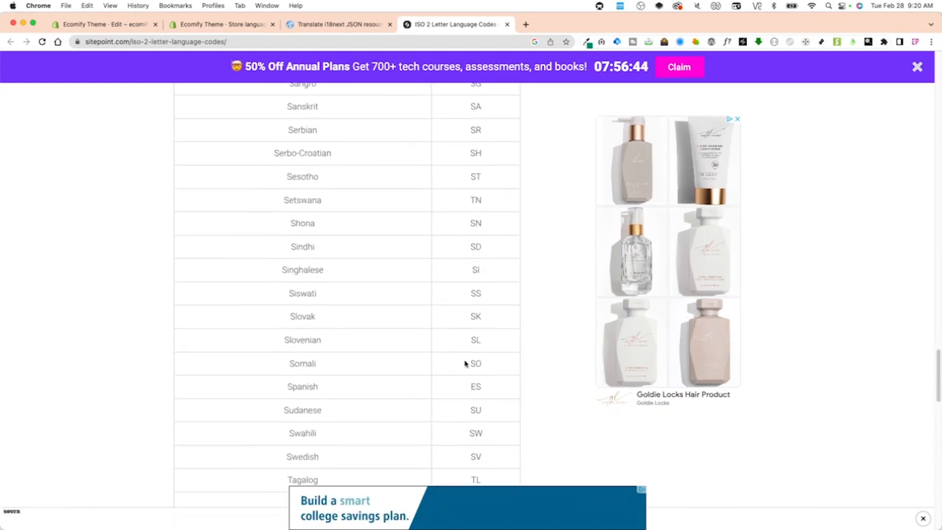
scroll(down, 3)
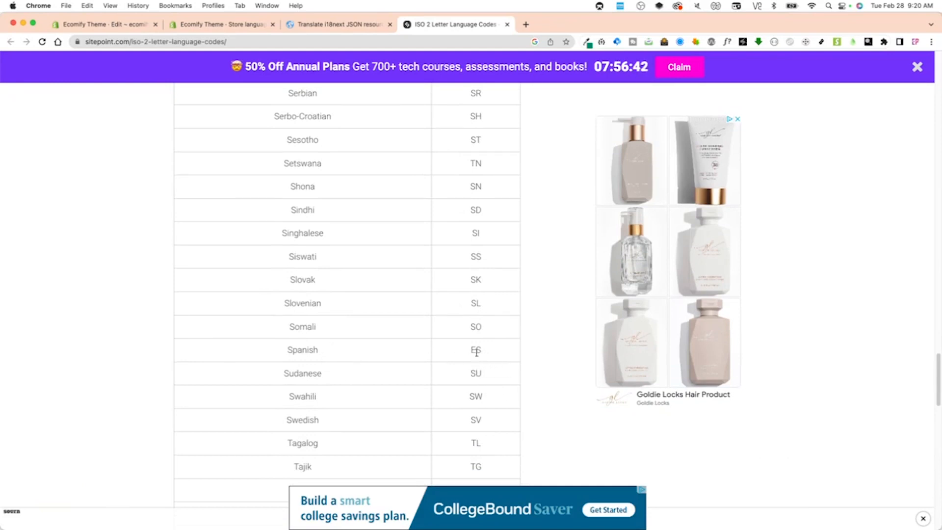
mouse_move(465, 287)
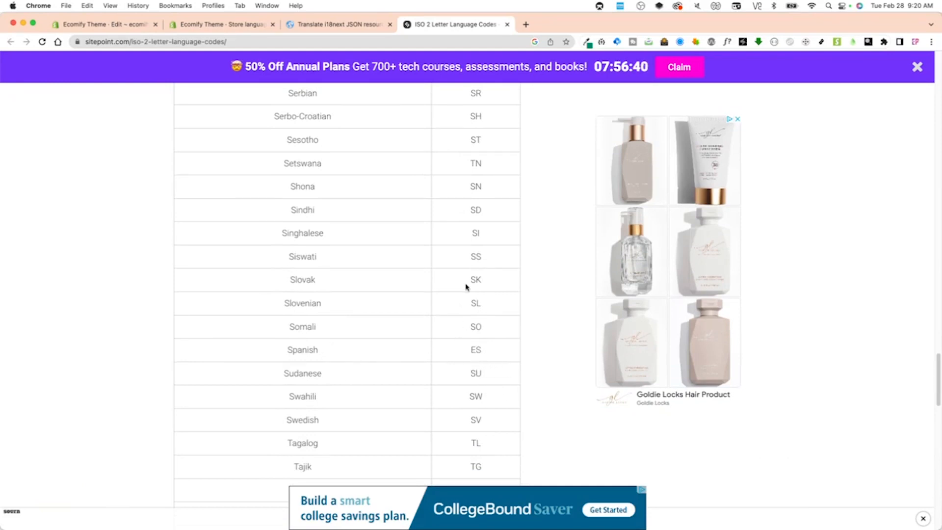
scroll(up, 3)
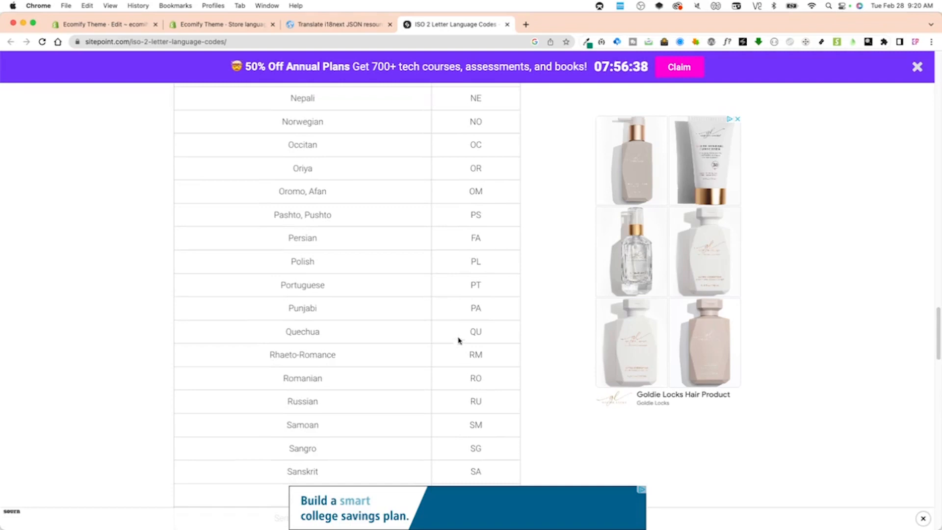
click(336, 24)
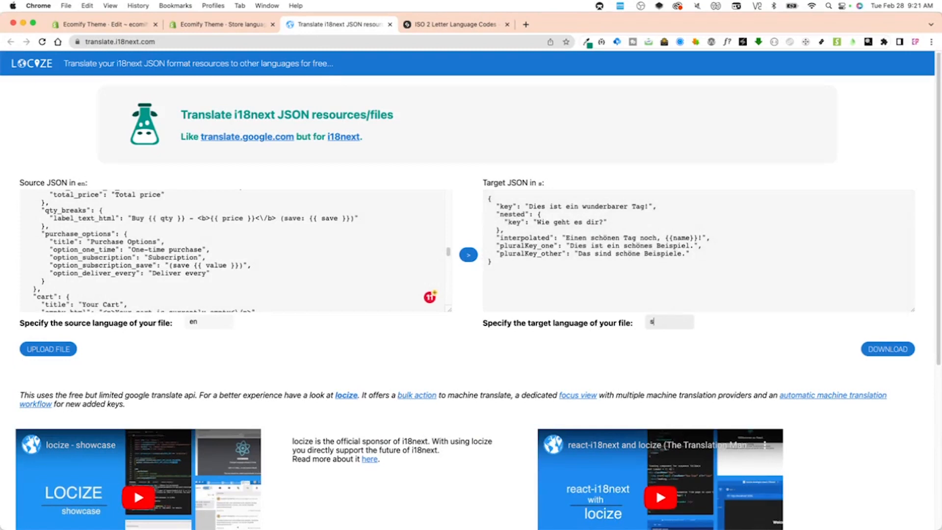
- Set the translator's target language to es with the English JSON as source
text(e)
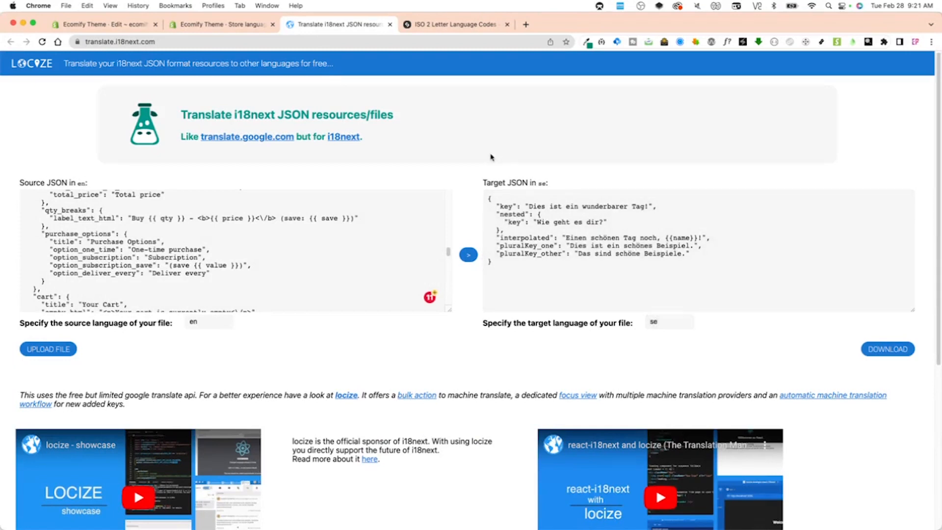
mouse_move(633, 342)
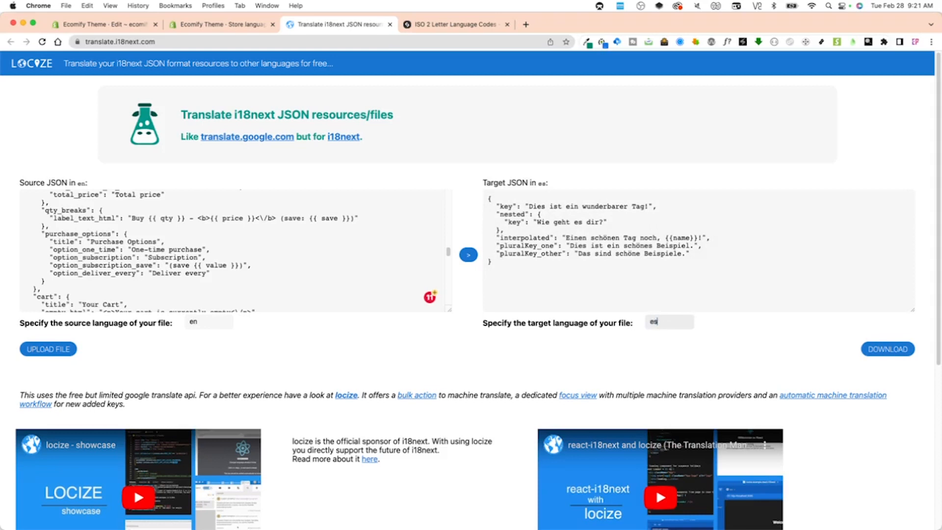
click(595, 289)
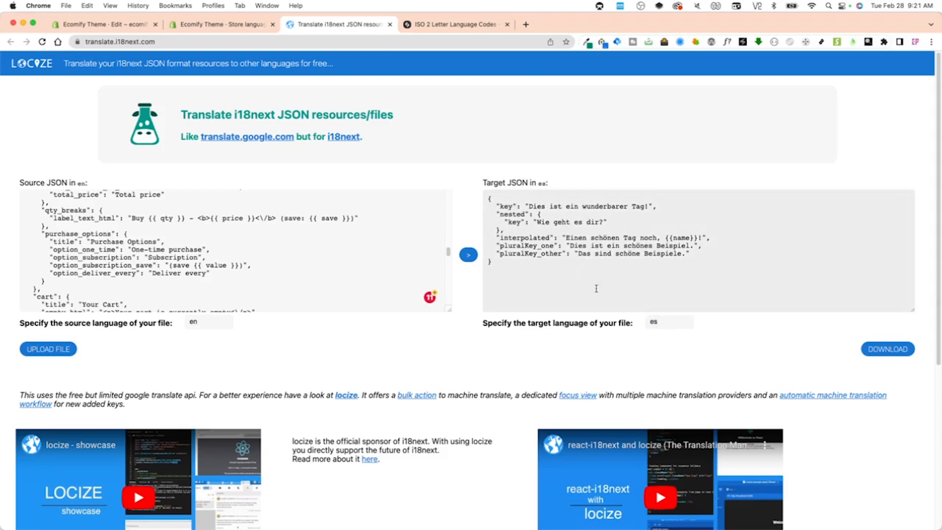
scroll(down, 3)
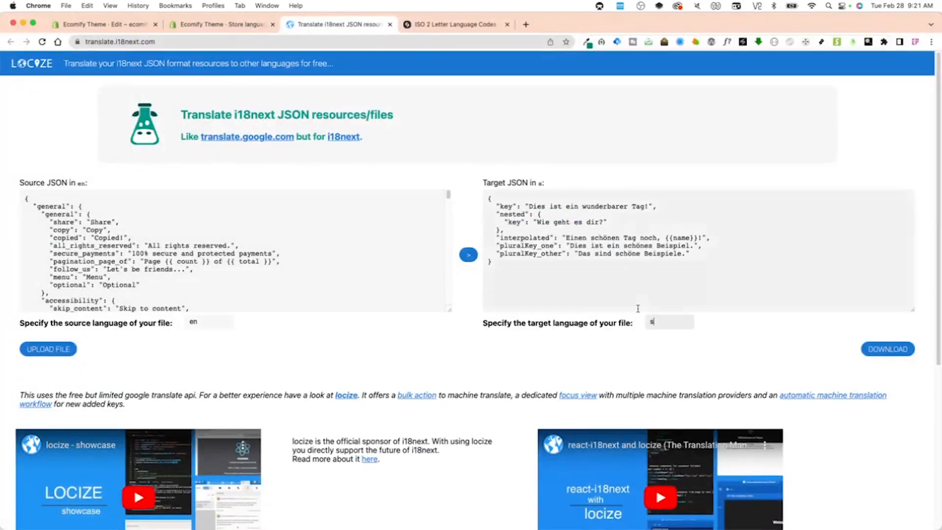
text(e)
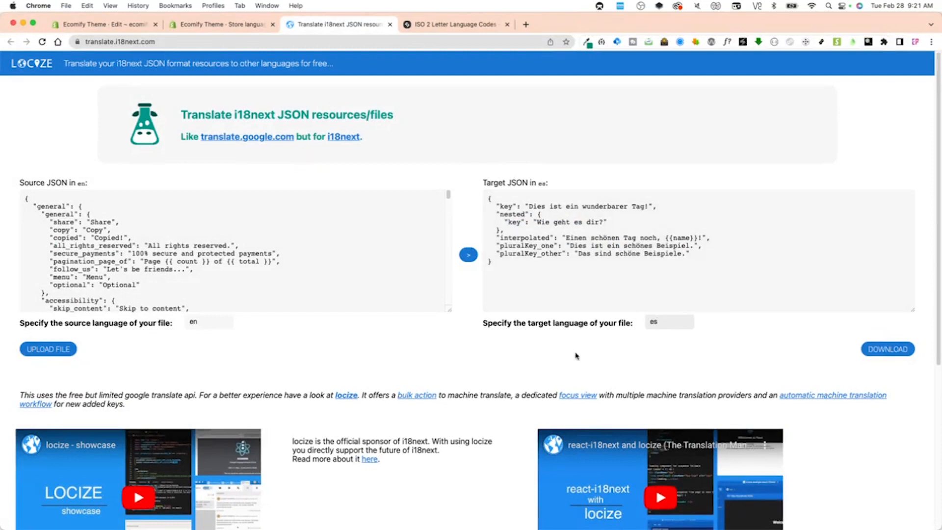
mouse_move(543, 349)
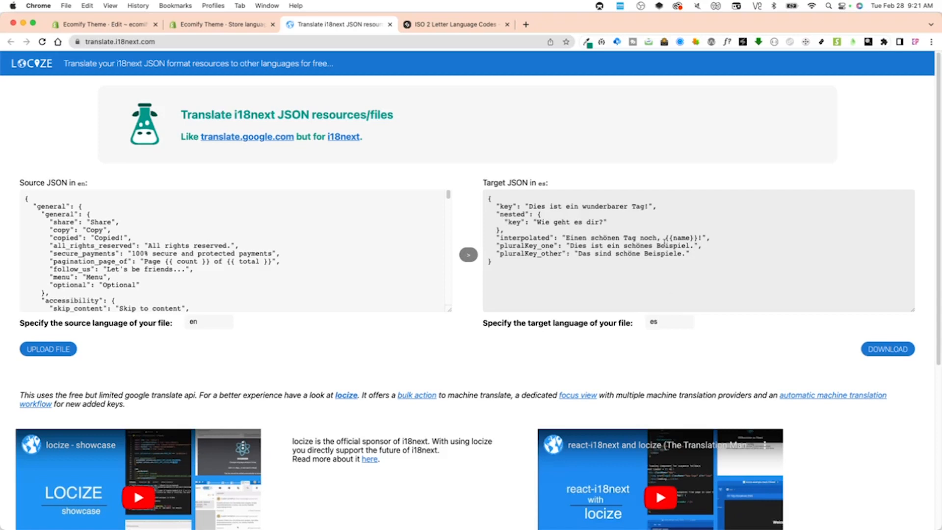
- Translate the English locale JSON into Spanish and review the full output
click(468, 254)
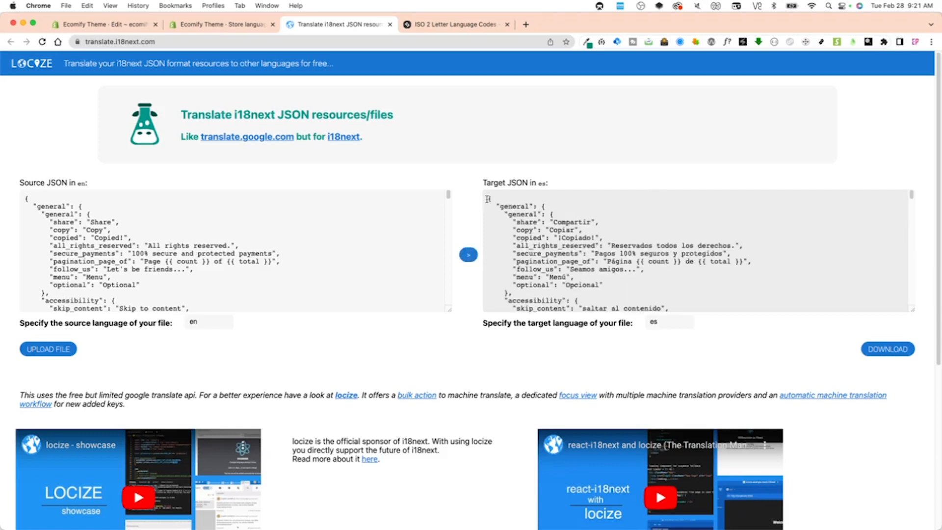
scroll(down, 3)
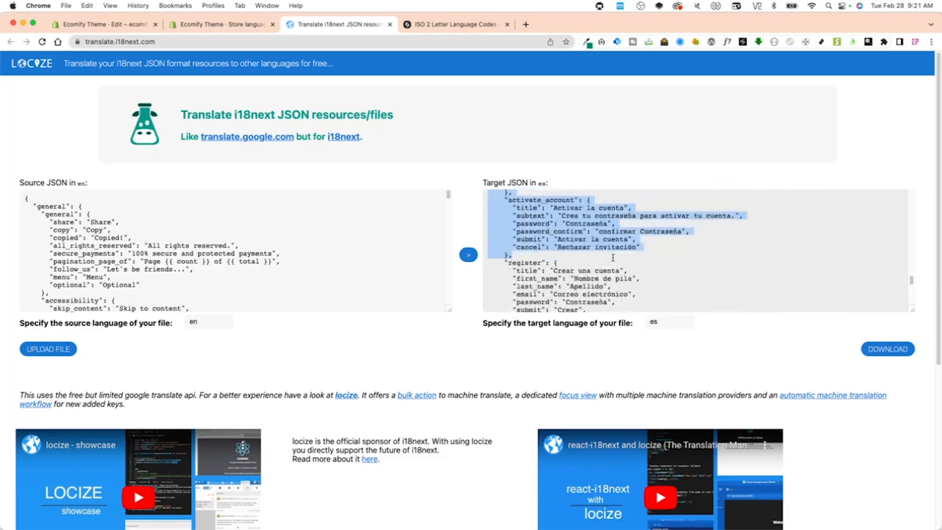
scroll(down, 3)
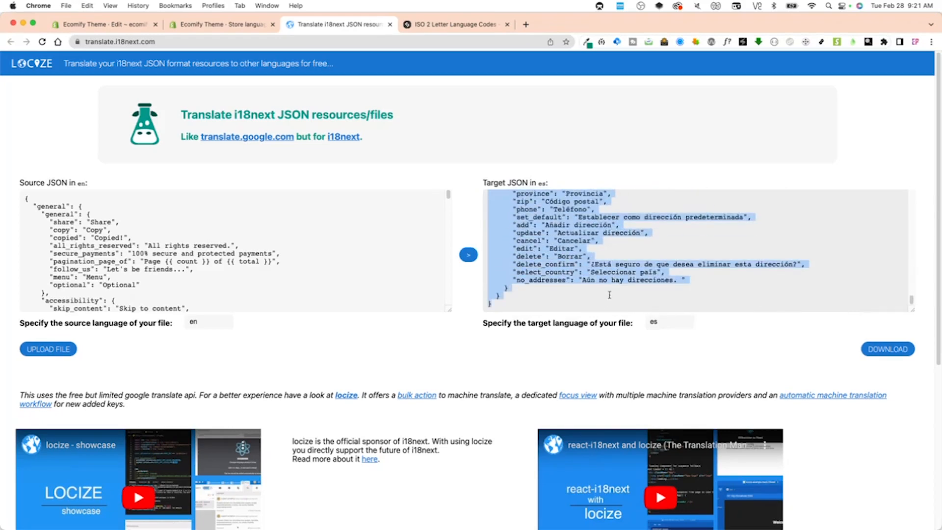
scroll(down, 3)
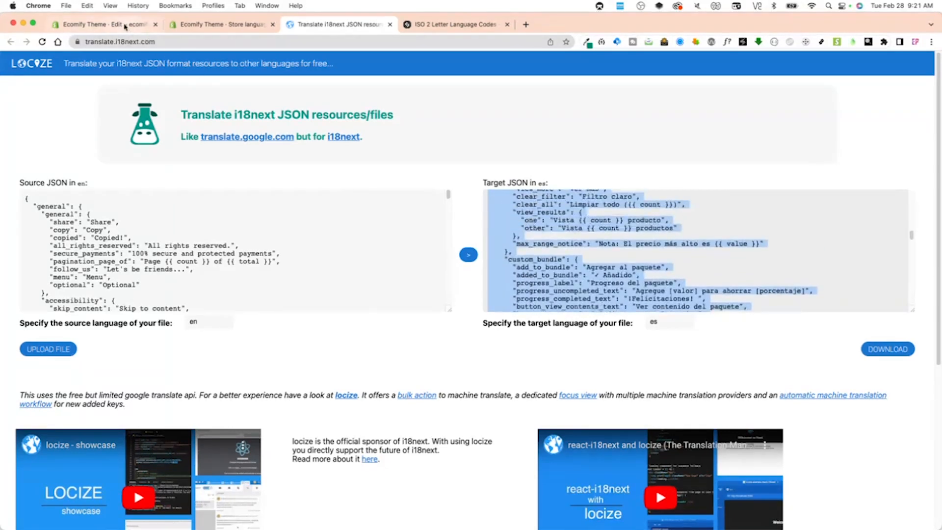
- Add a new locale named es to the theme in Shopify's code editor
click(102, 23)
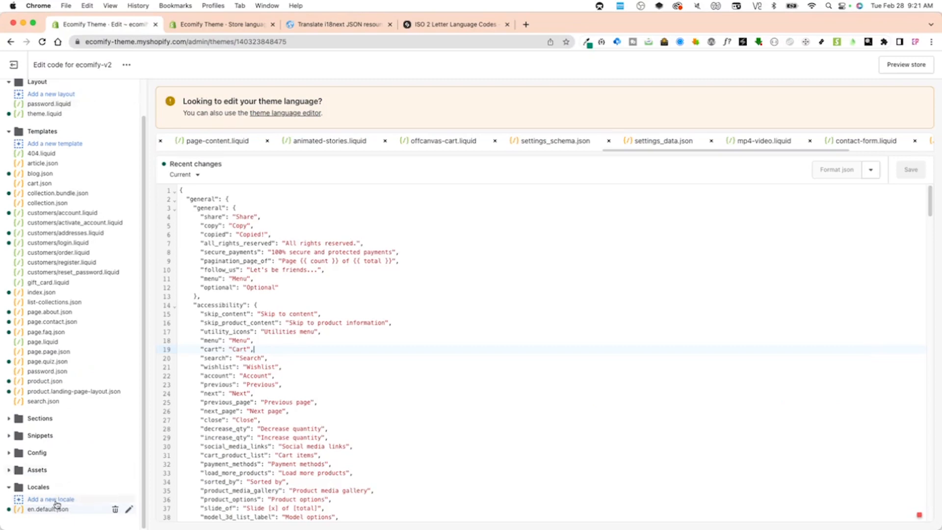
click(51, 499)
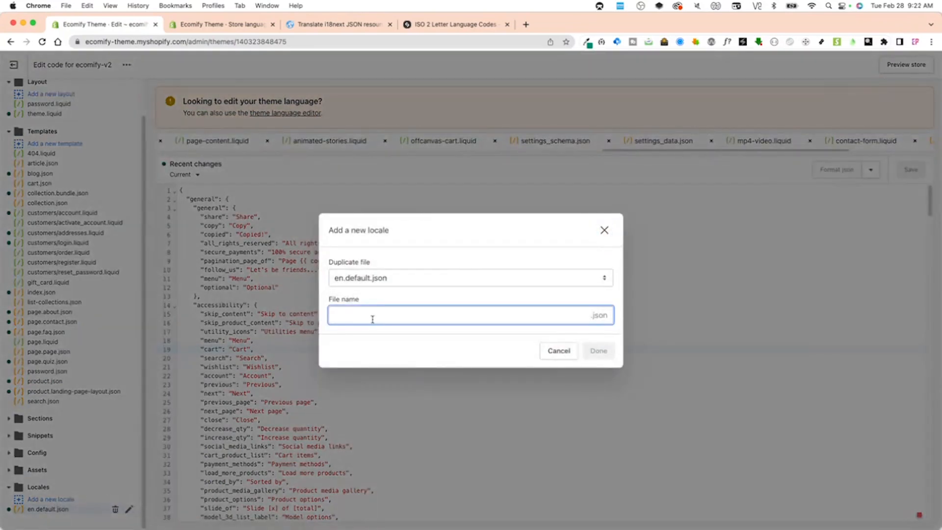
text(es)
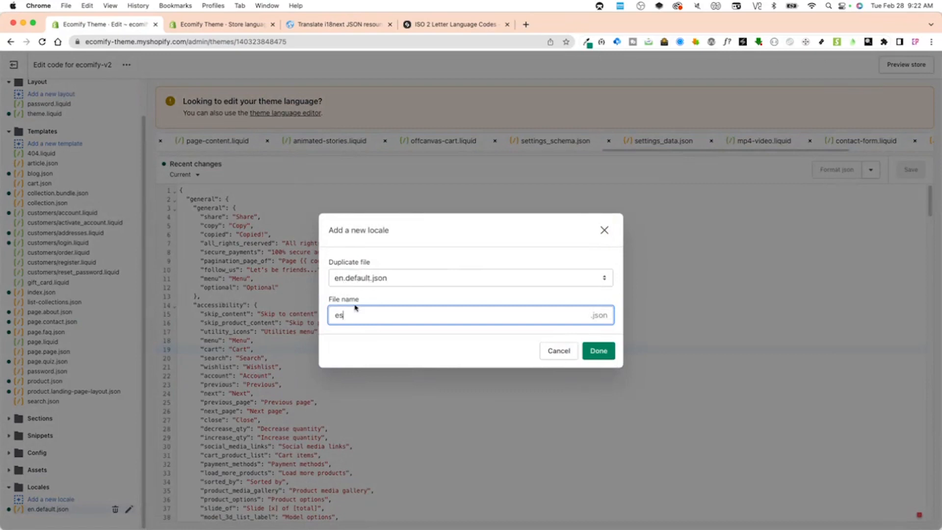
mouse_move(558, 350)
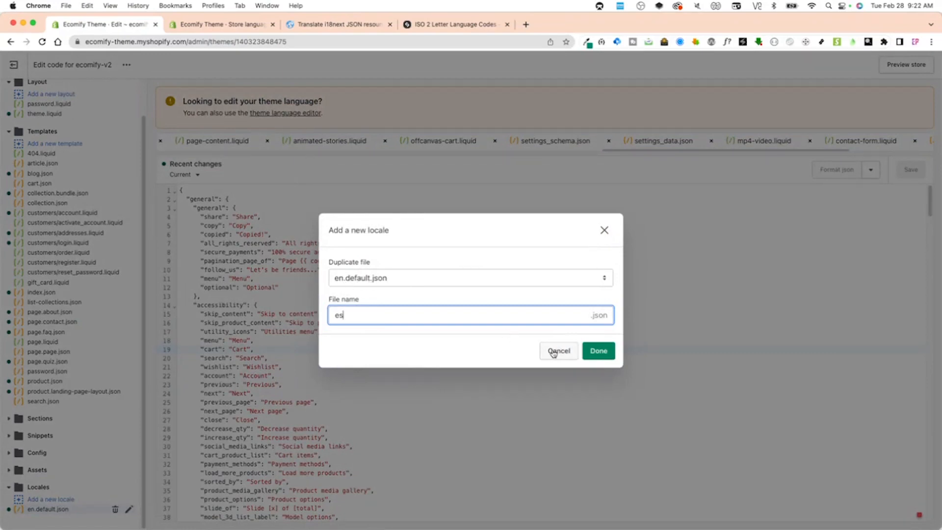
click(558, 350)
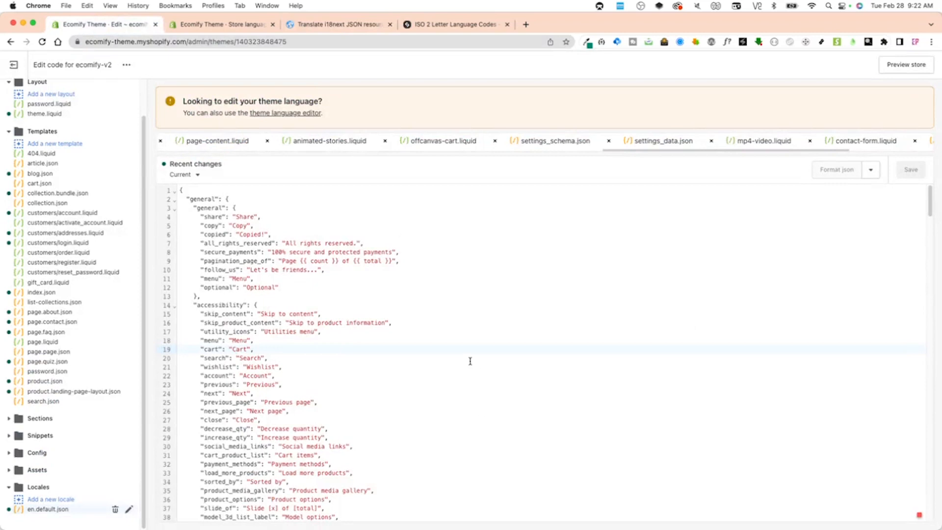
mouse_move(281, 333)
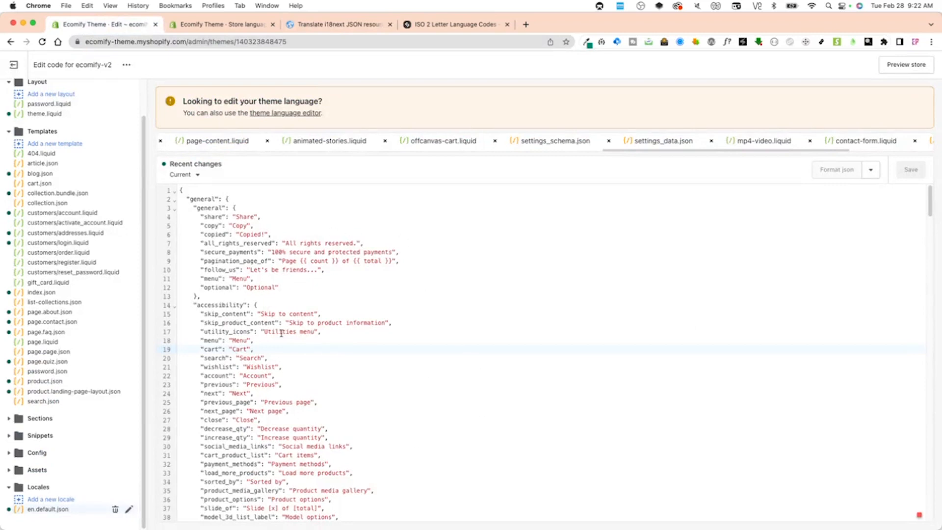
mouse_move(181, 297)
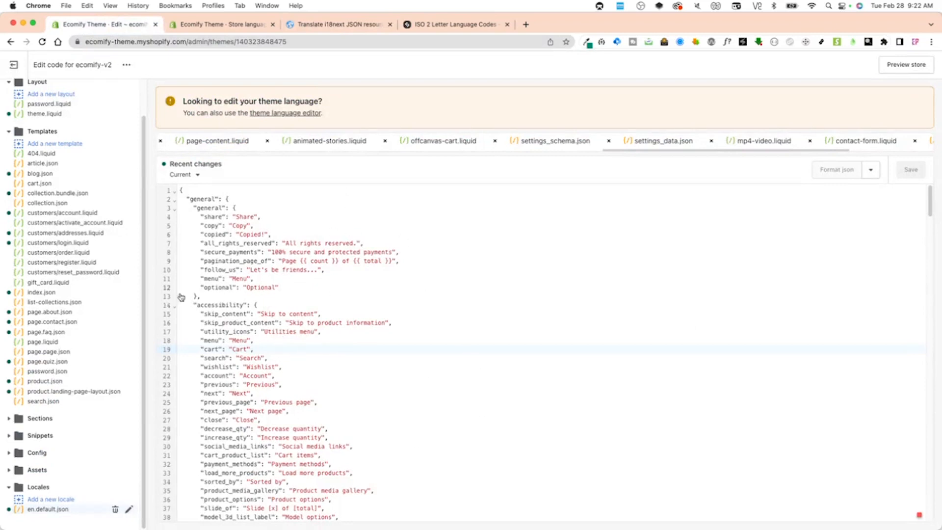
- Reach the Store languages settings via Store details, listing only English
click(223, 24)
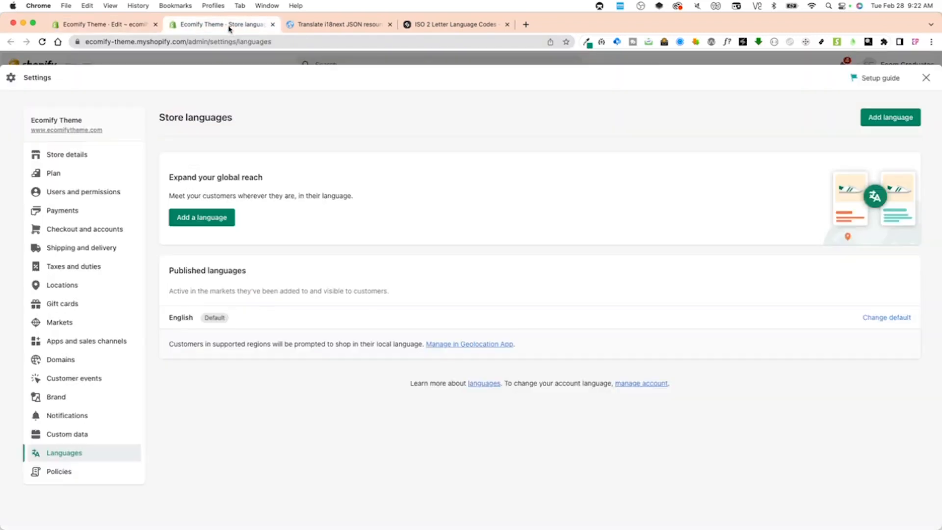
mouse_move(59, 471)
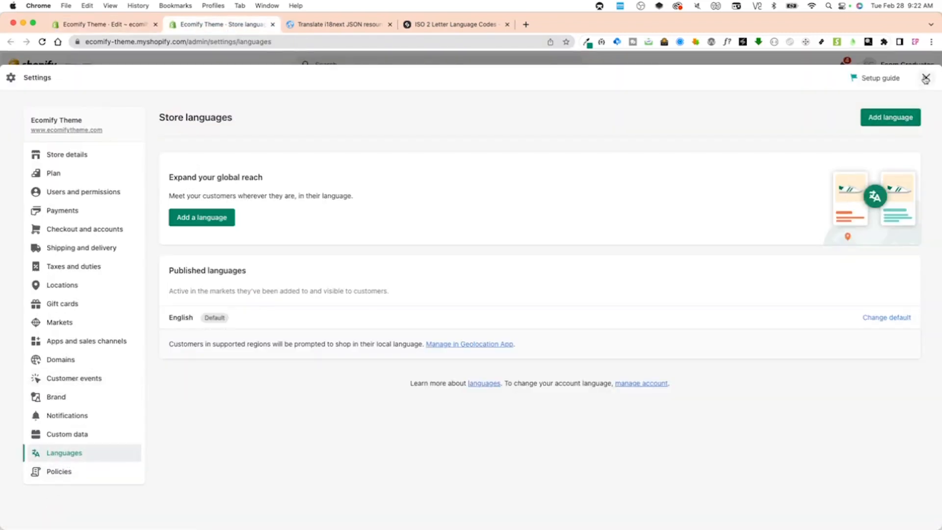
click(67, 154)
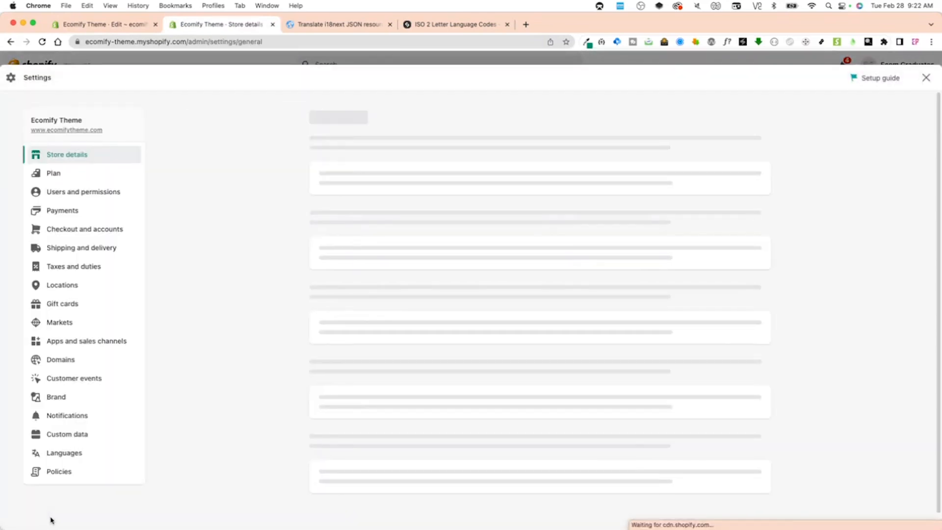
click(64, 453)
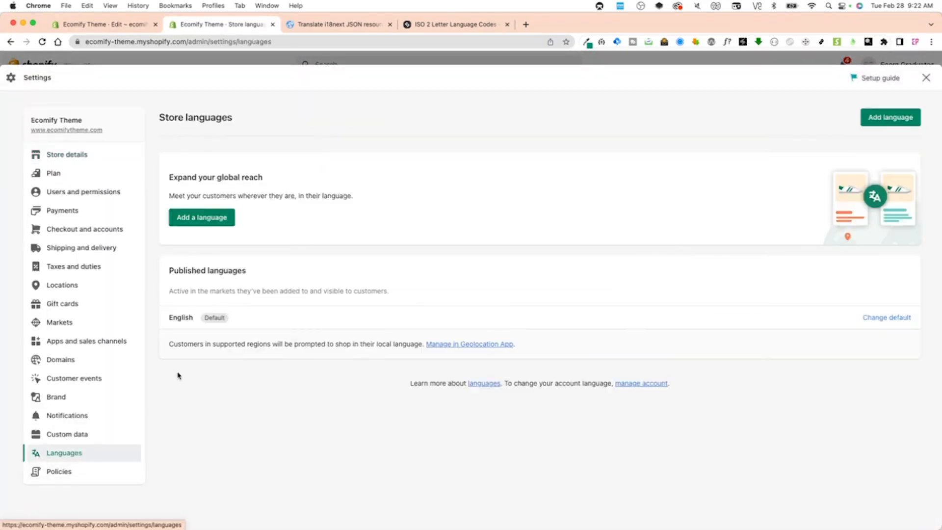
mouse_move(252, 448)
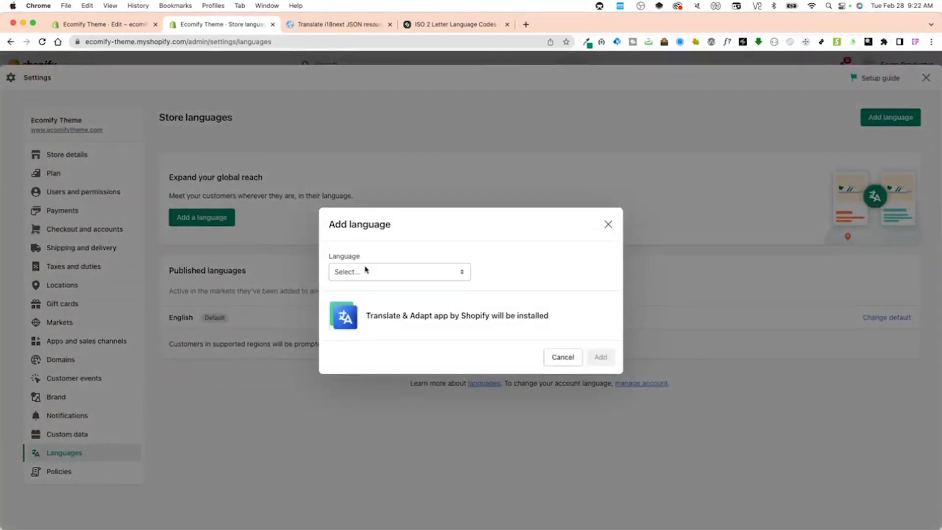
- Browse the available languages list and cancel without adding one
click(399, 272)
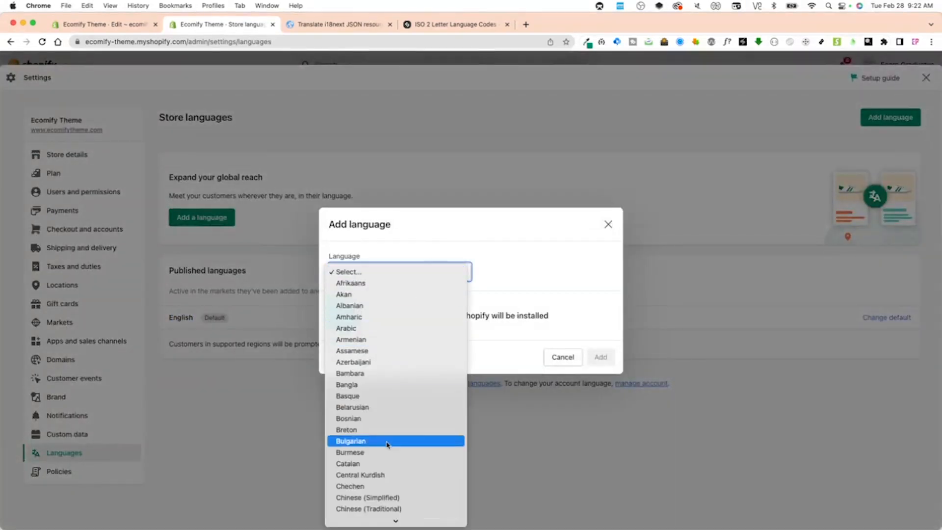
scroll(down, 3)
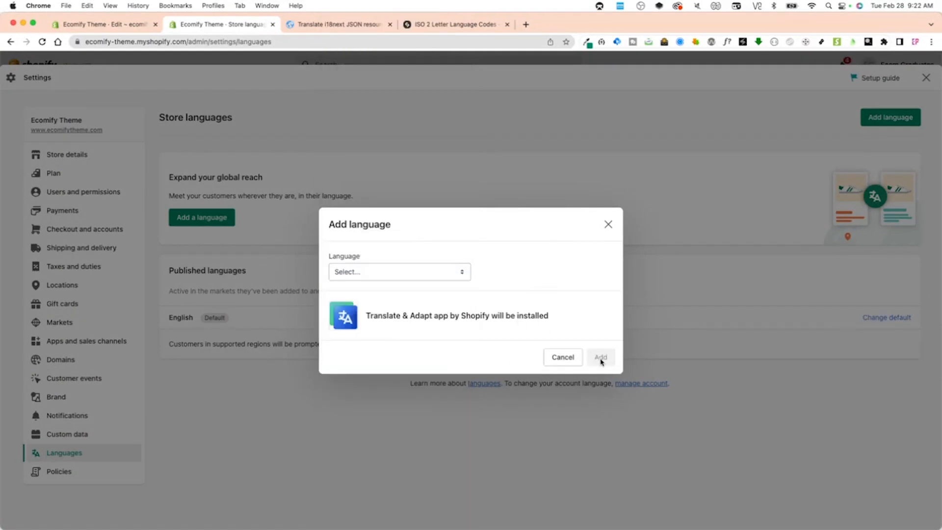
mouse_move(599, 359)
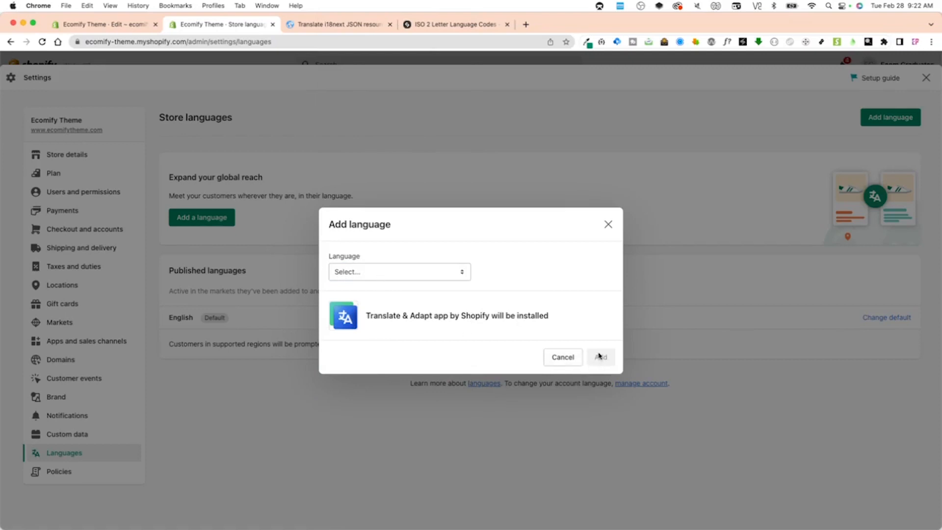
click(563, 357)
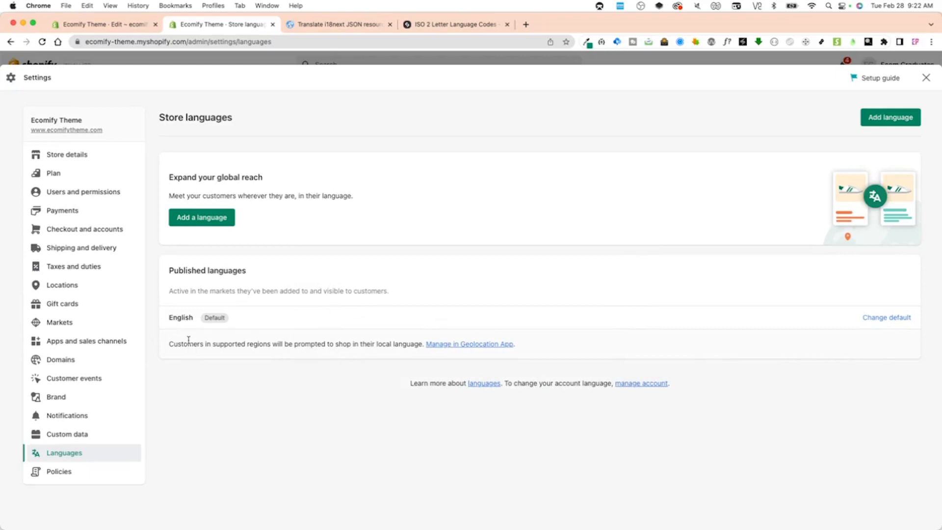
mouse_move(901, 350)
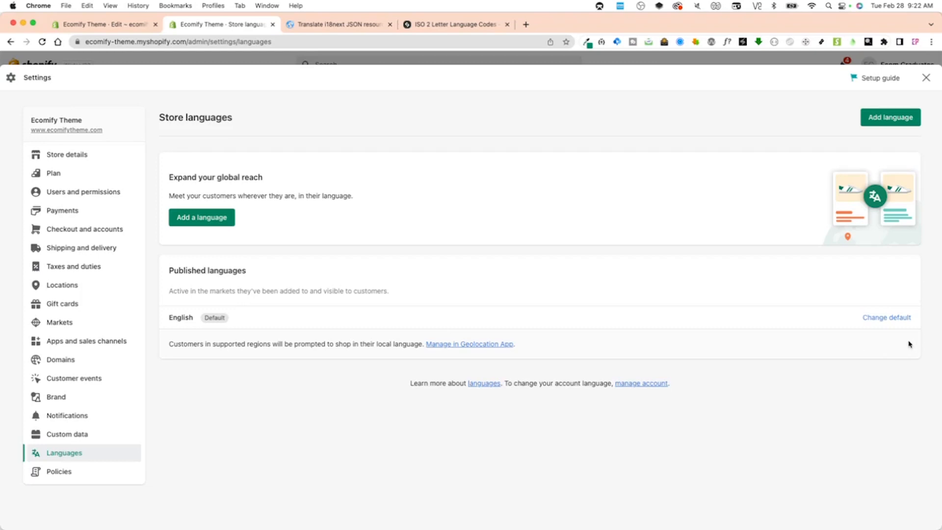
mouse_move(892, 117)
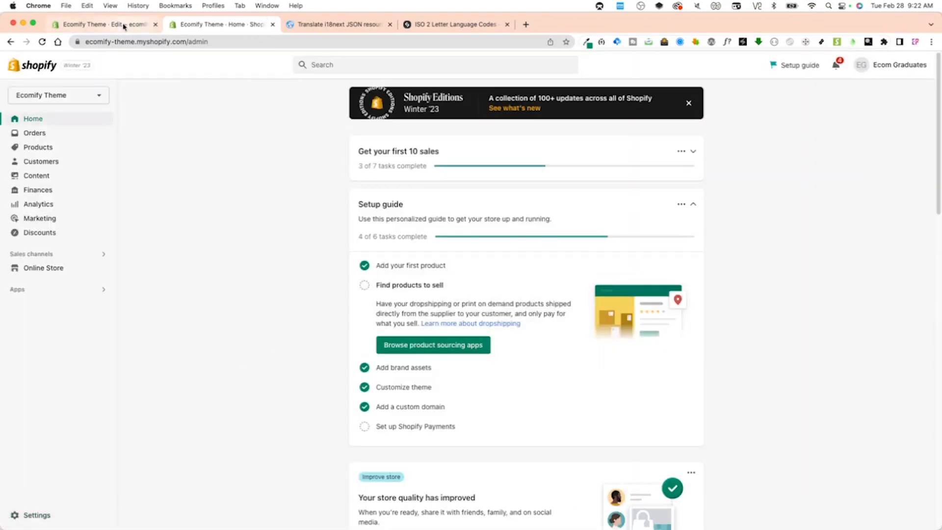
- Check en.default.json in the code editor, then return to the i18next translator
click(102, 23)
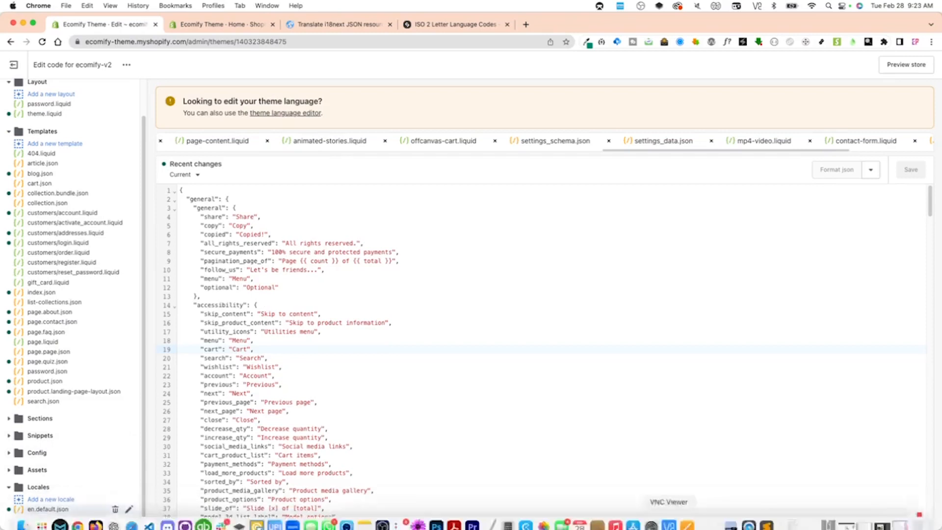
mouse_move(409, 405)
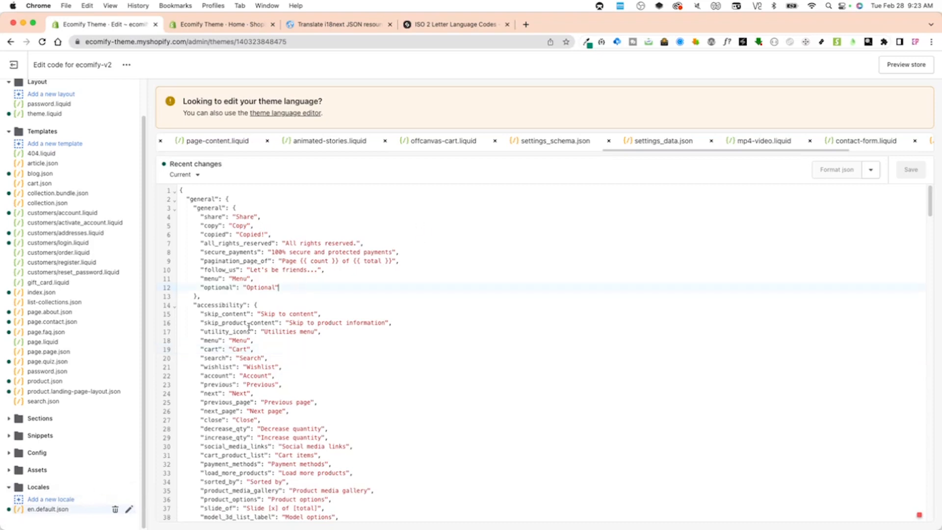
click(337, 24)
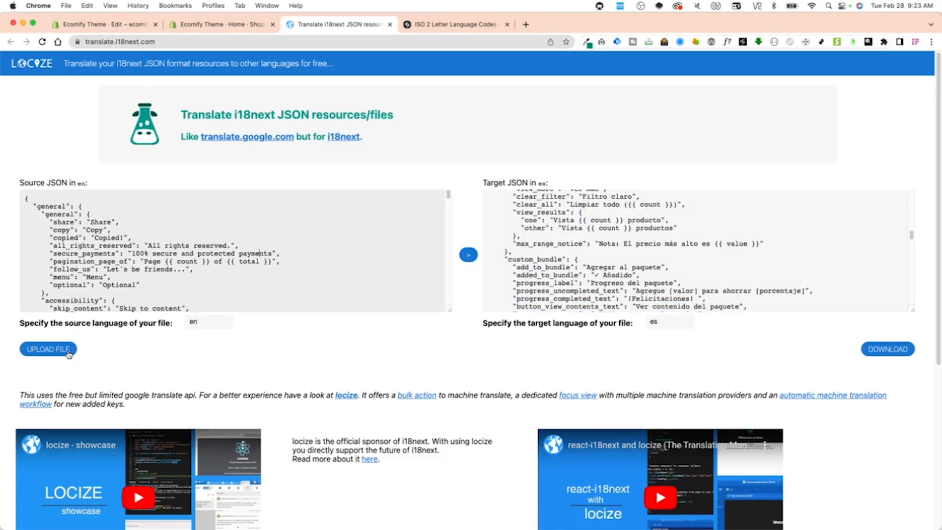
- Compare the en source with the es output, then return to Shopify settings
click(669, 322)
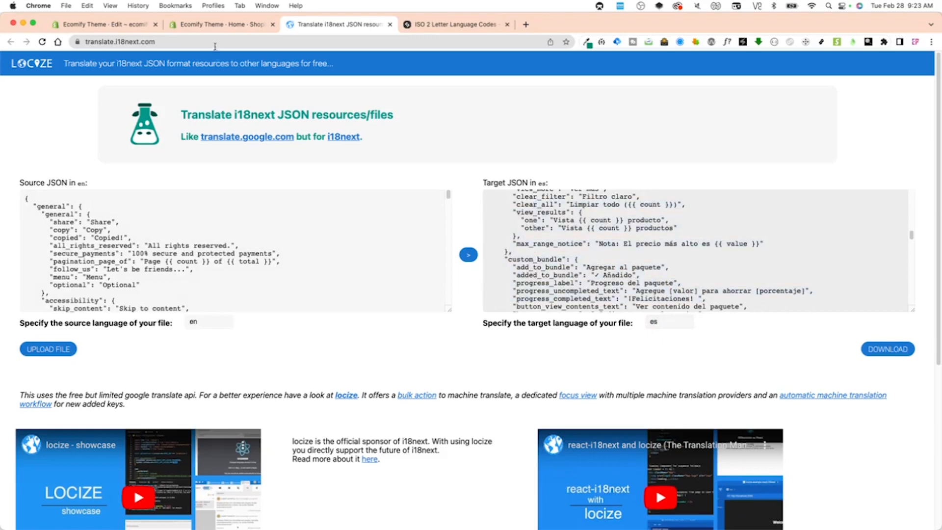
click(102, 24)
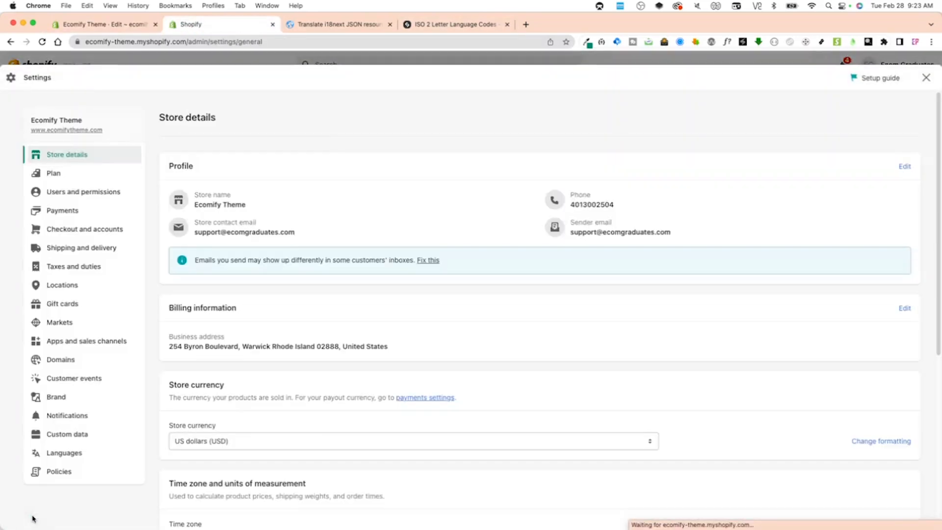
- Show the Store languages settings, where only English is published as the default
click(64, 453)
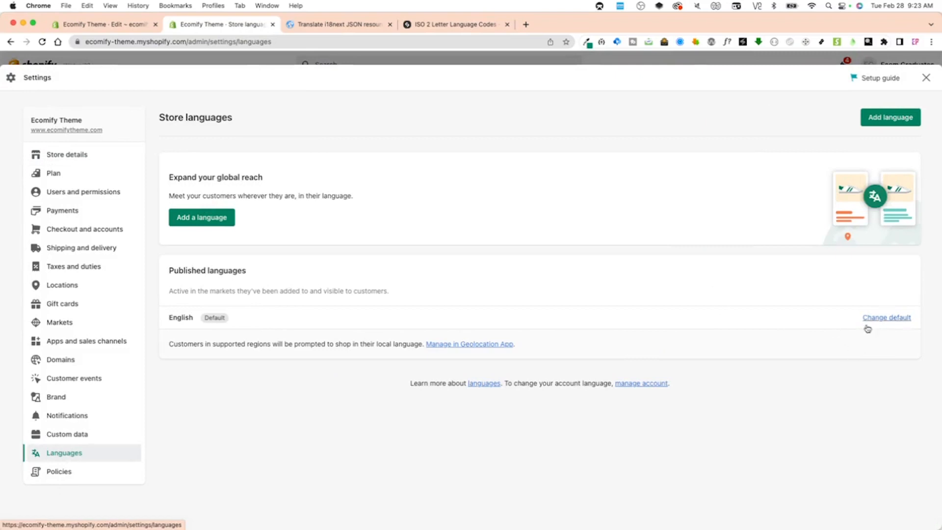
mouse_move(853, 359)
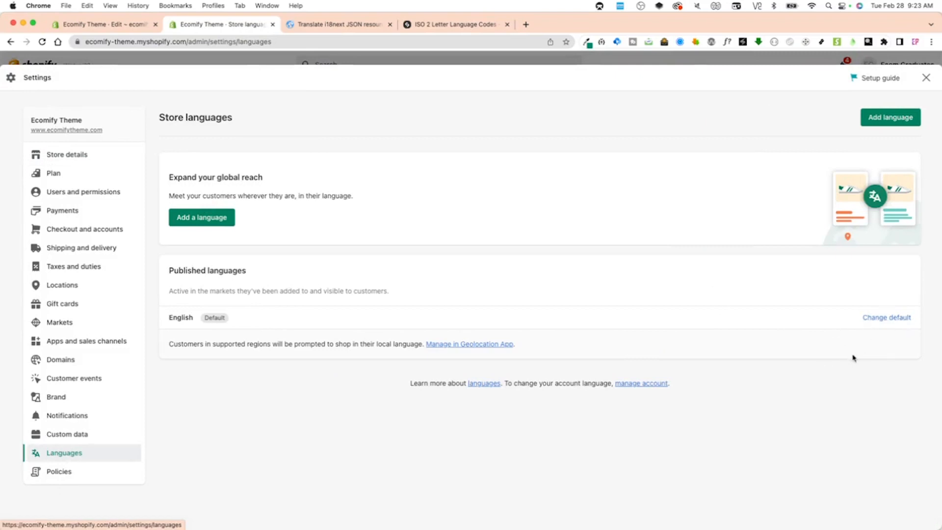
mouse_move(440, 254)
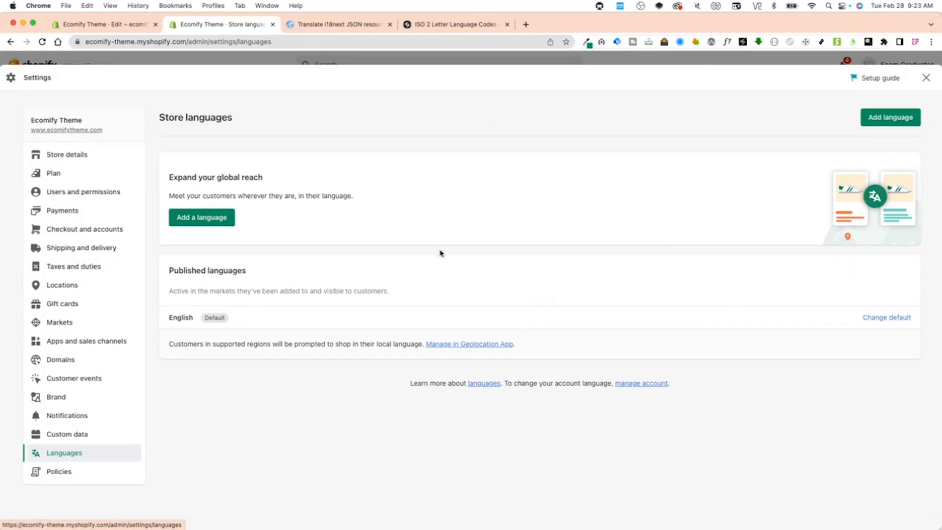